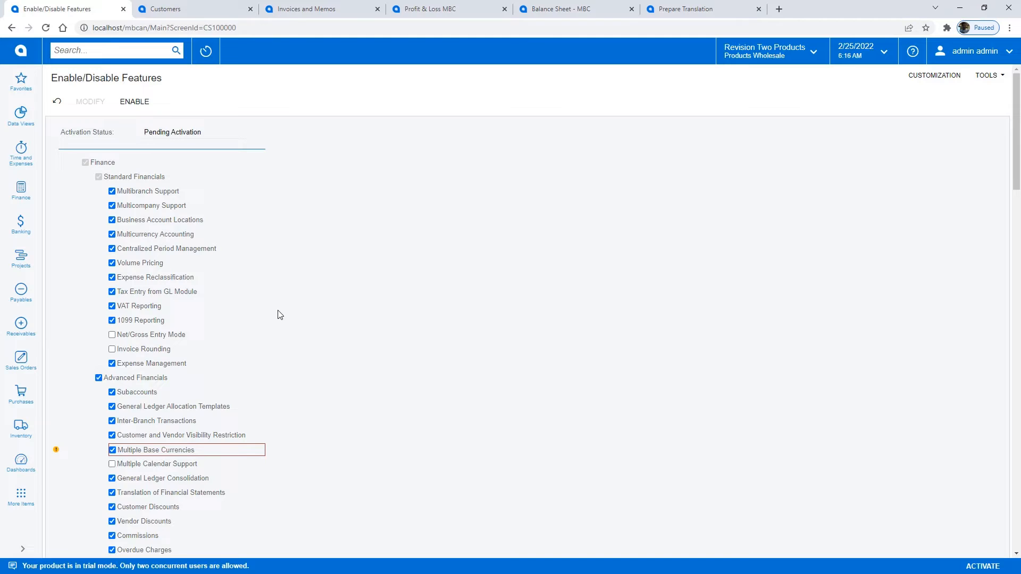
Enable the Deferred Revenue Management and Payroll features and activate them.
scroll(down, 3)
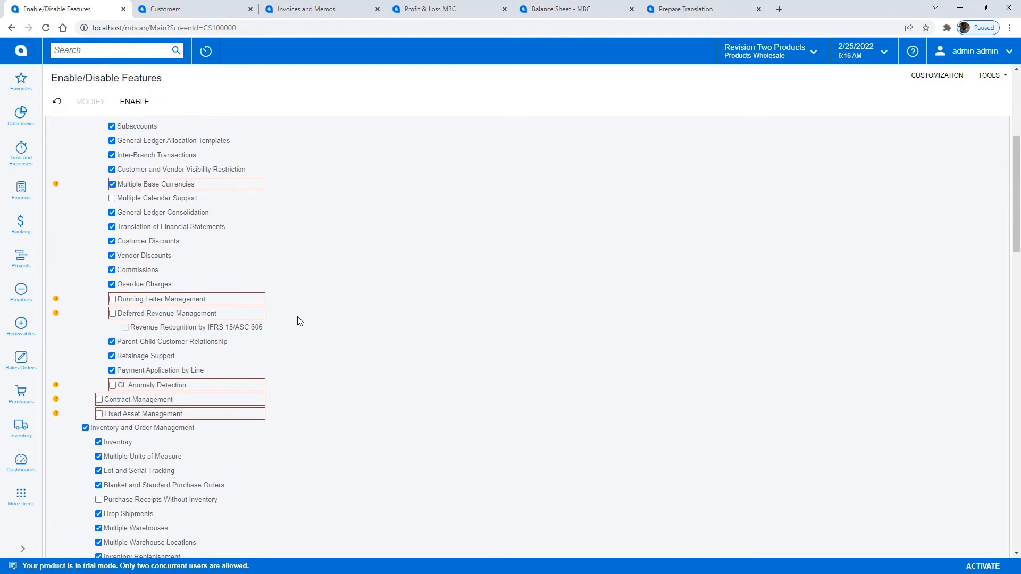
mouse_move(170, 344)
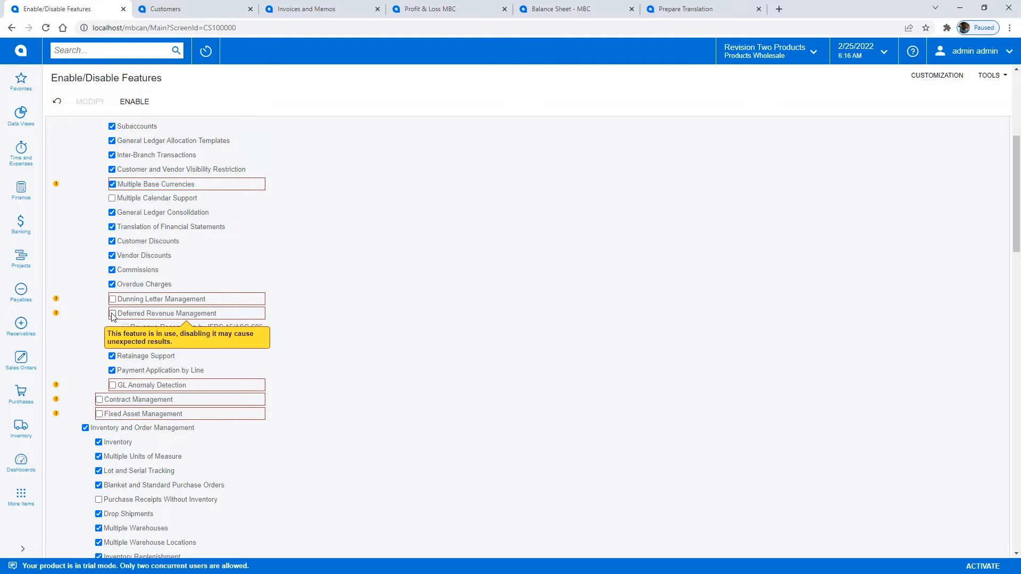
click(112, 313)
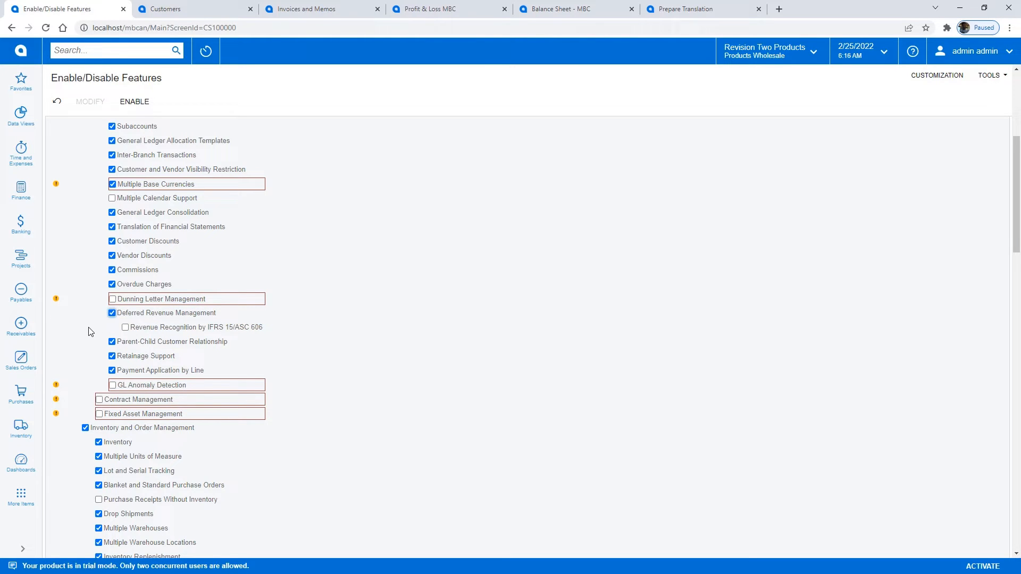
scroll(down, 3)
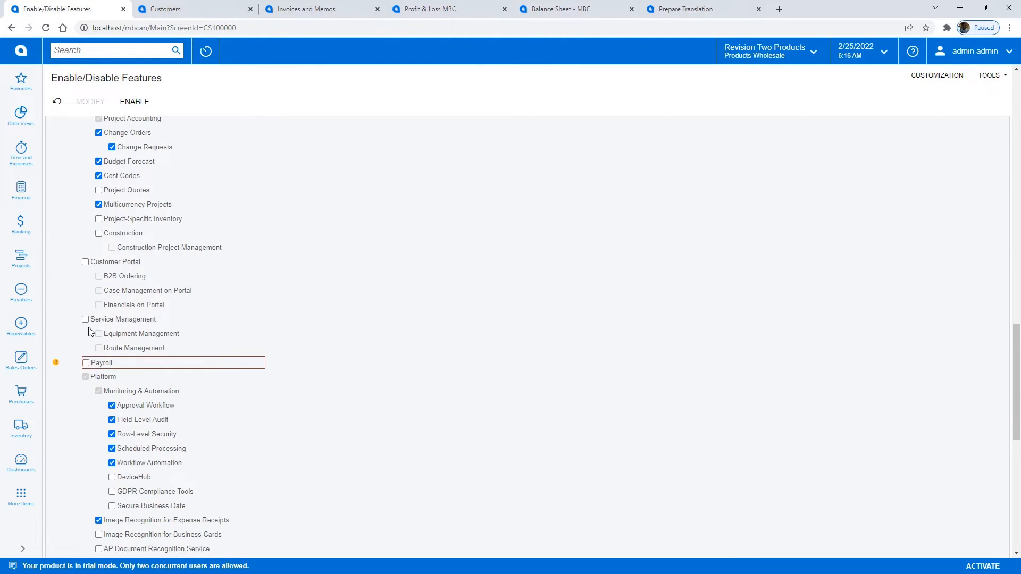
click(85, 362)
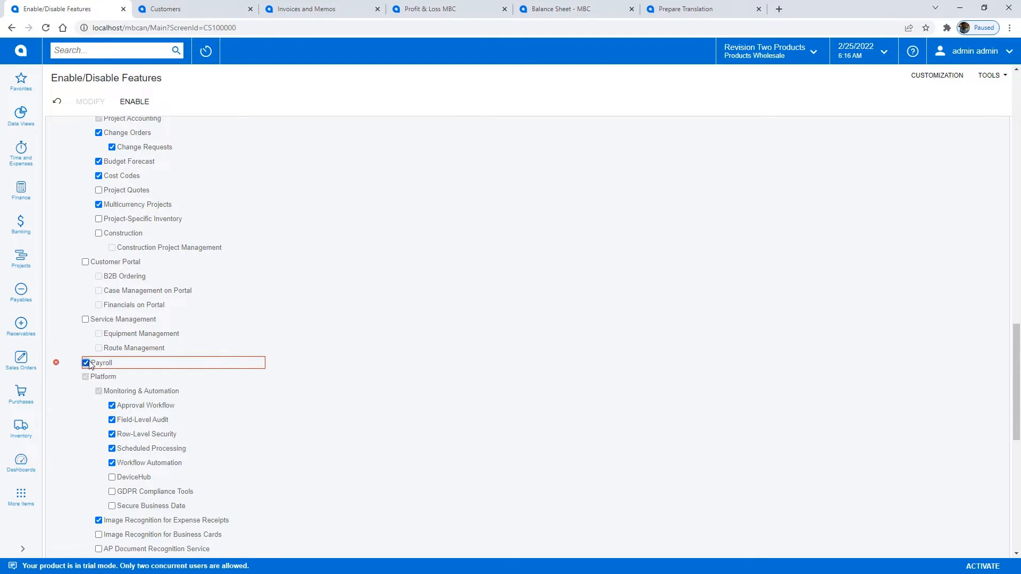
click(135, 102)
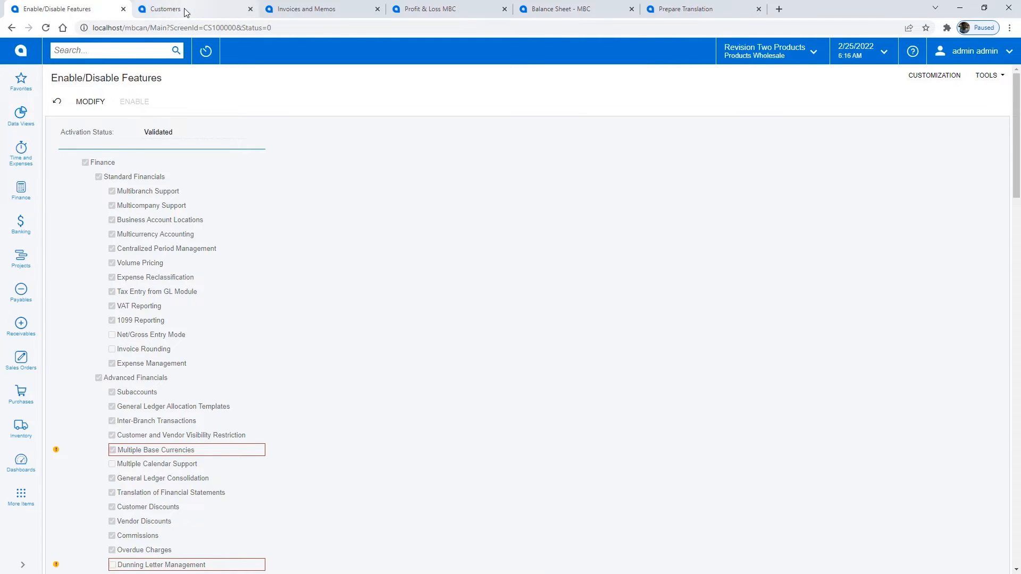
Open customer ABCHOLDING and view child accounts ABC Canada, ABC Studios and ABC Capital Ventures.
click(162, 9)
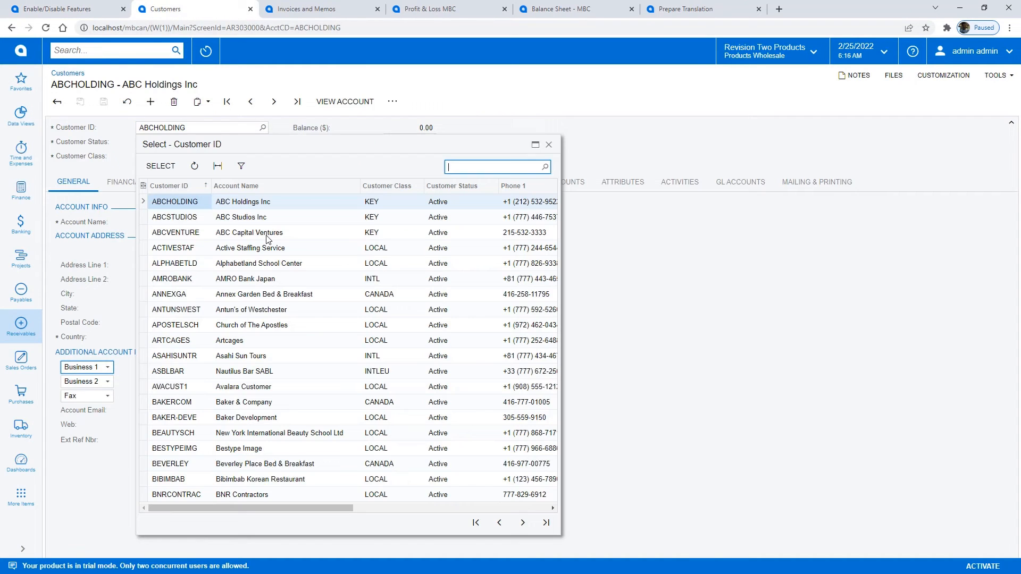
mouse_move(528, 146)
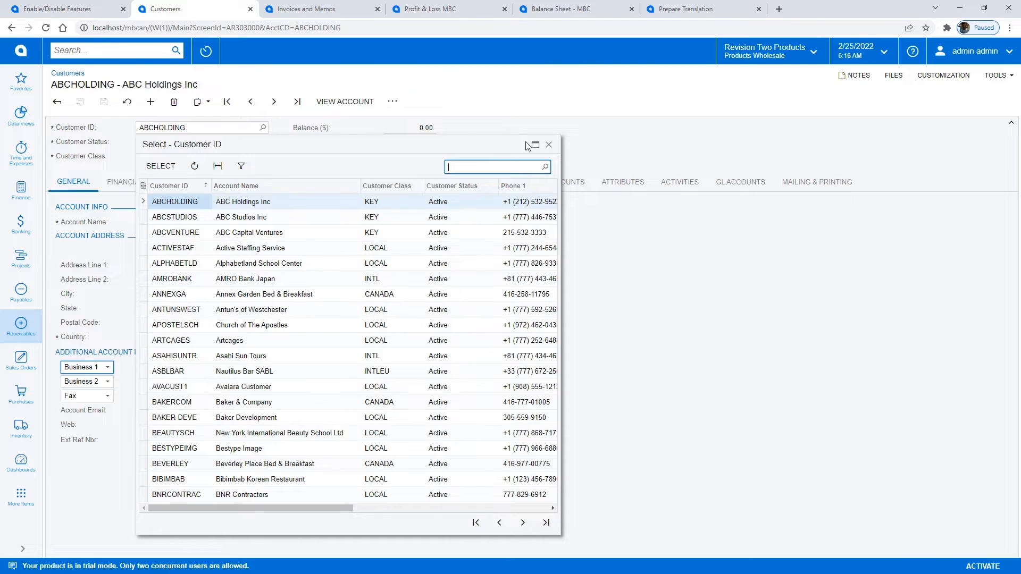
double_click(174, 202)
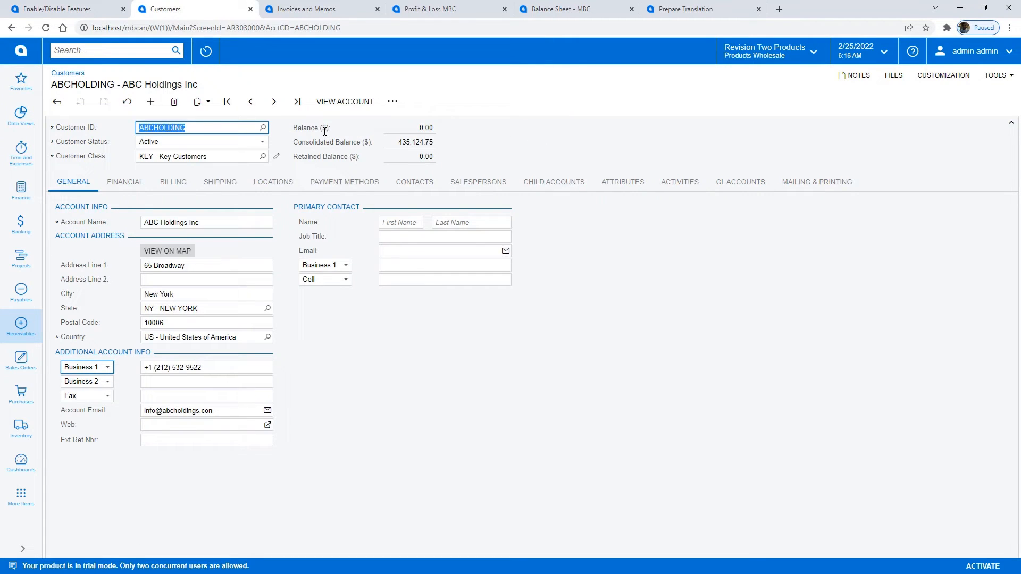
click(554, 182)
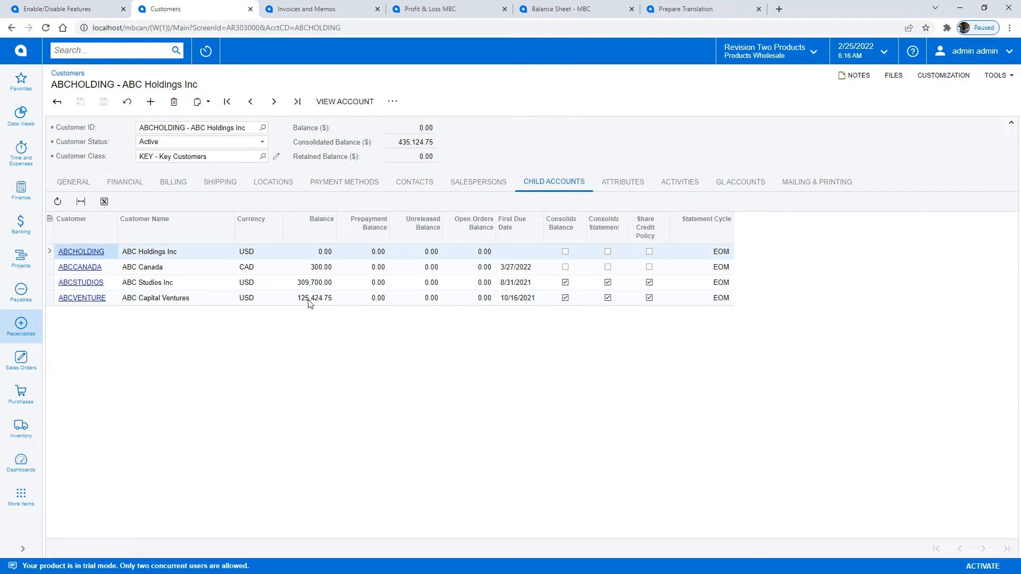
mouse_move(183, 313)
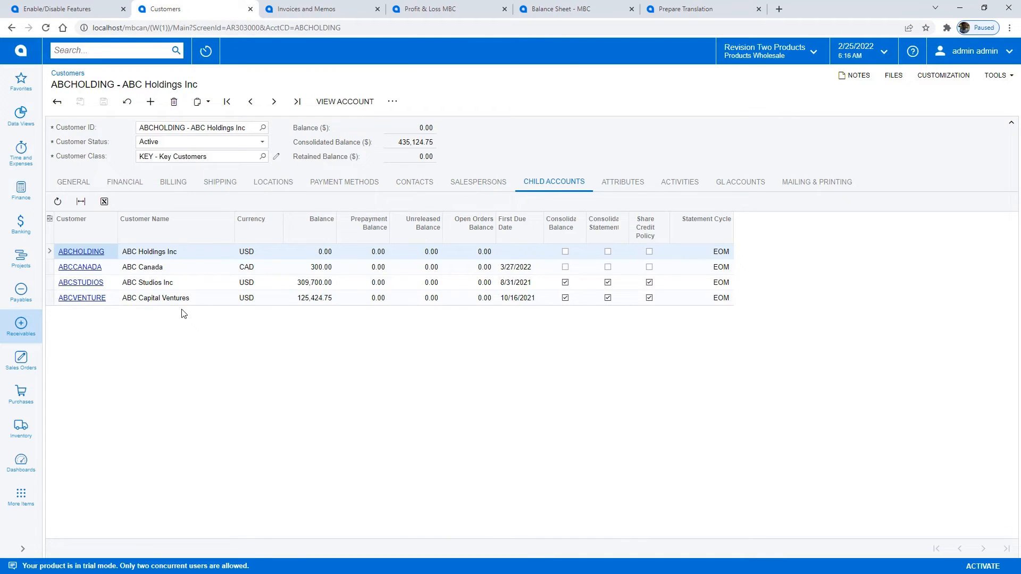
mouse_move(200, 270)
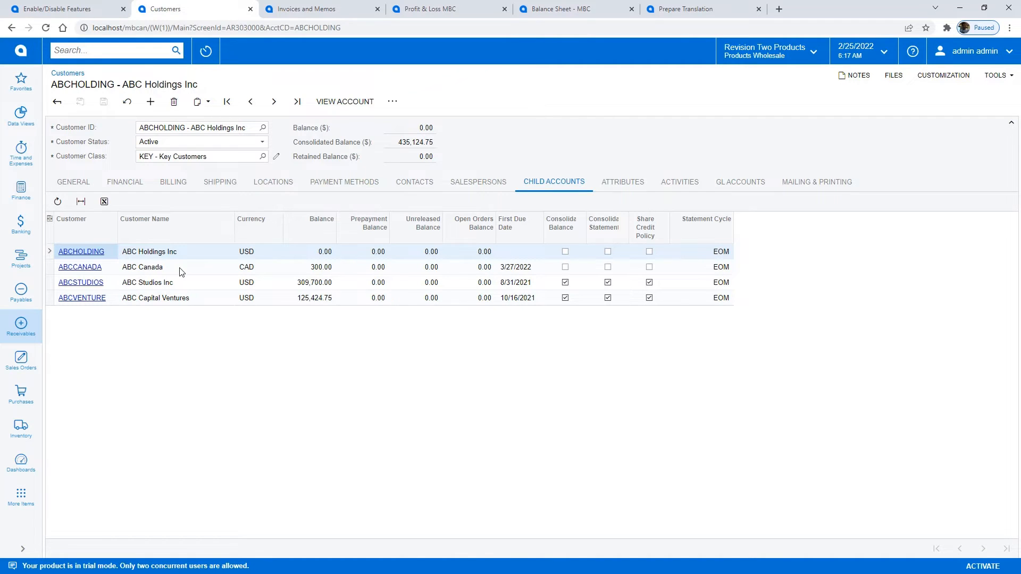
mouse_move(254, 278)
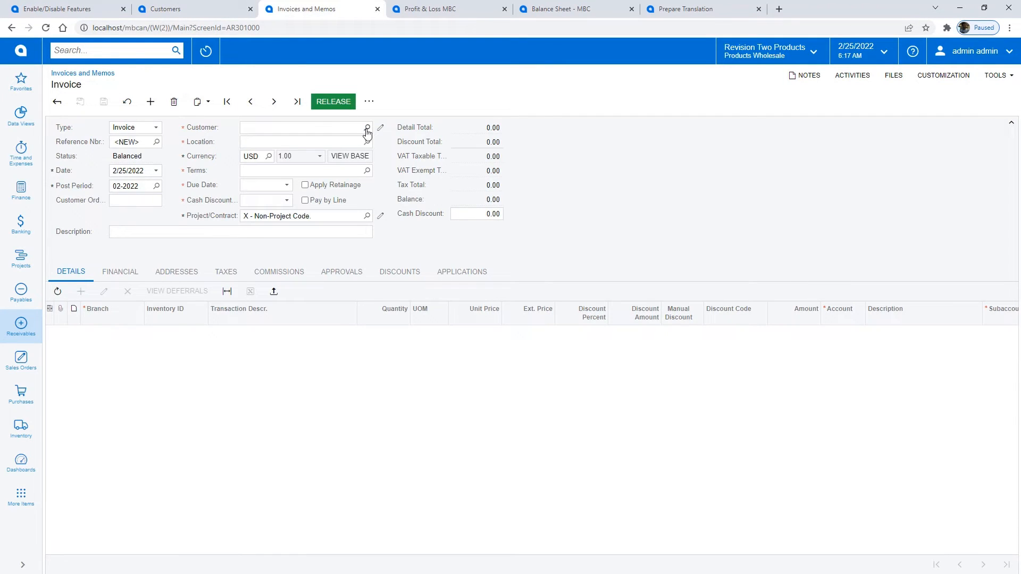
Switch to the Canada - Toronto branch and select customer BEVERLEY for a CAD invoice.
click(366, 127)
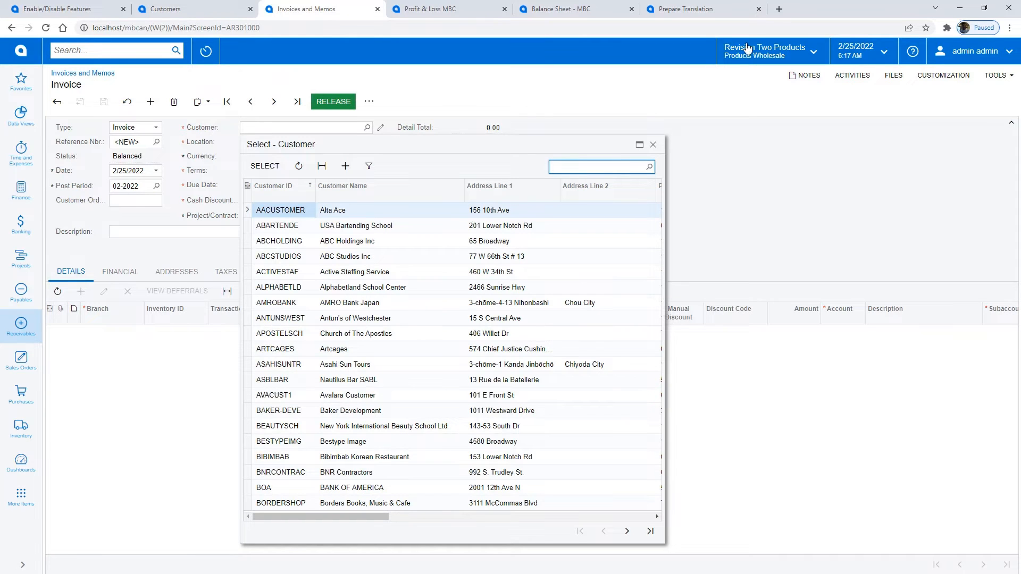
click(768, 50)
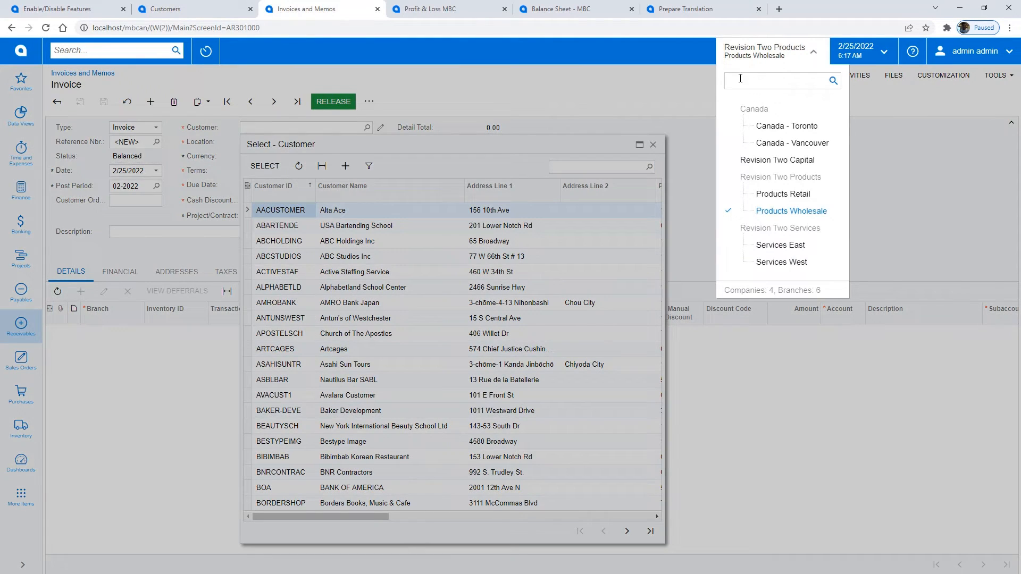
click(786, 126)
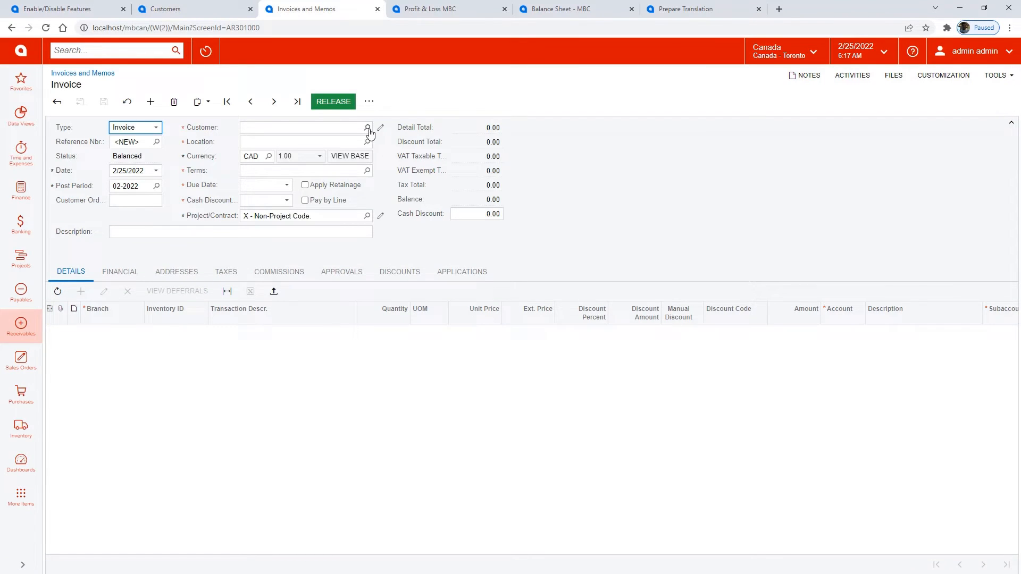
click(367, 128)
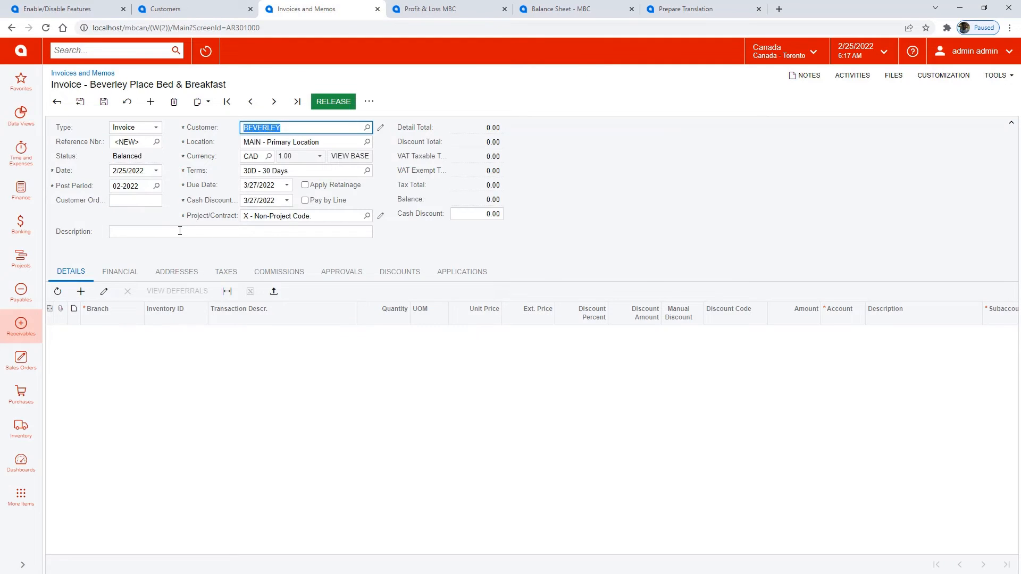
Enter description 'DR example' and add the Software SaaS (SOFTSAAS1) line item.
text(DR)
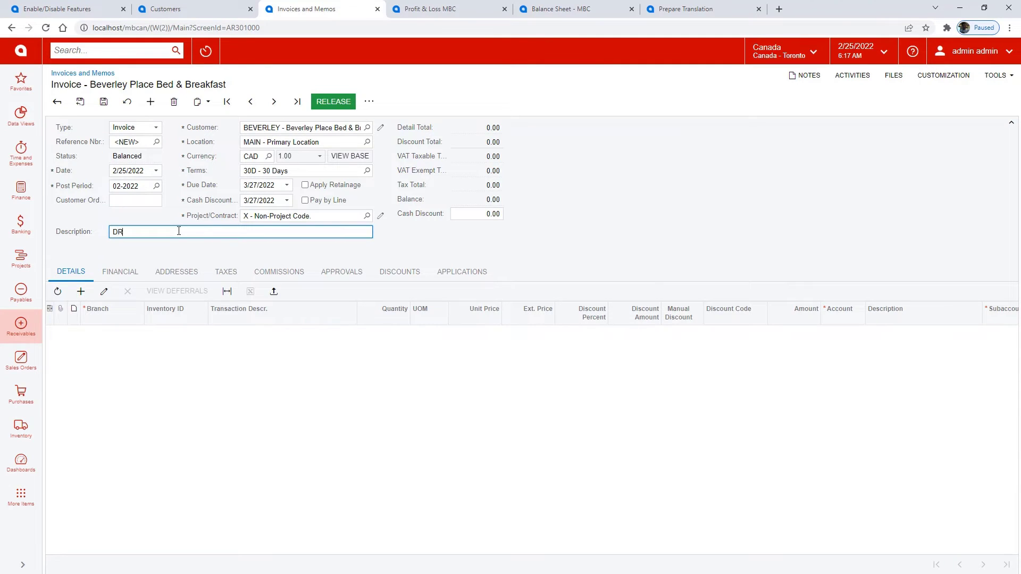
text(example)
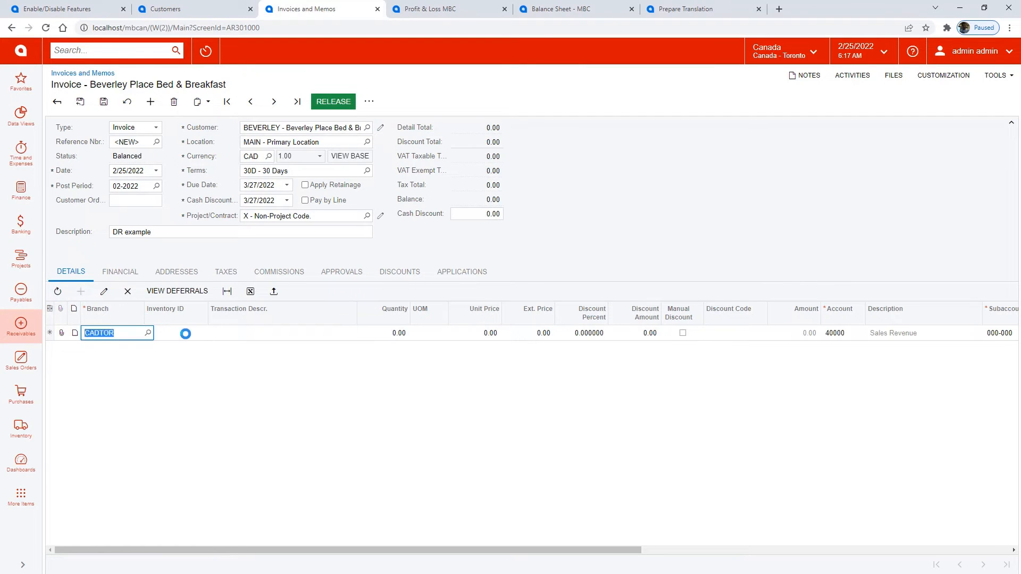
text(soft)
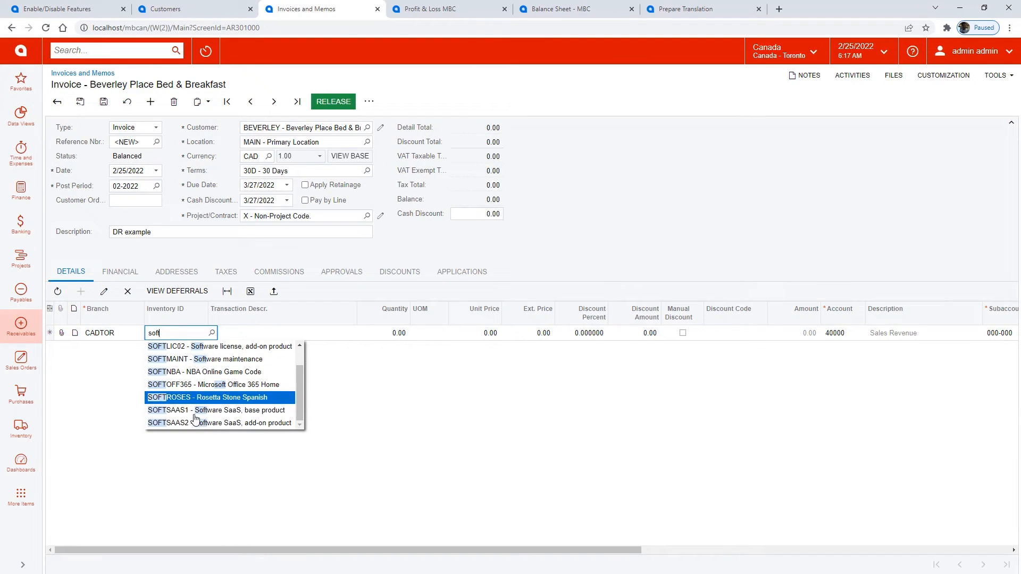
click(212, 410)
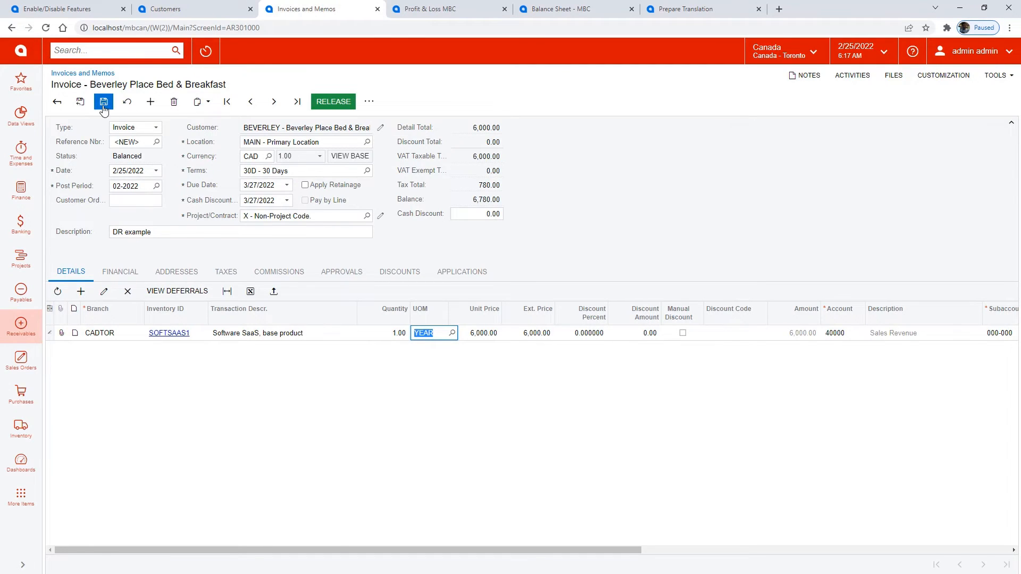
Save and release invoice AR010214 for 6,780.00 CAD so it becomes Open.
click(104, 102)
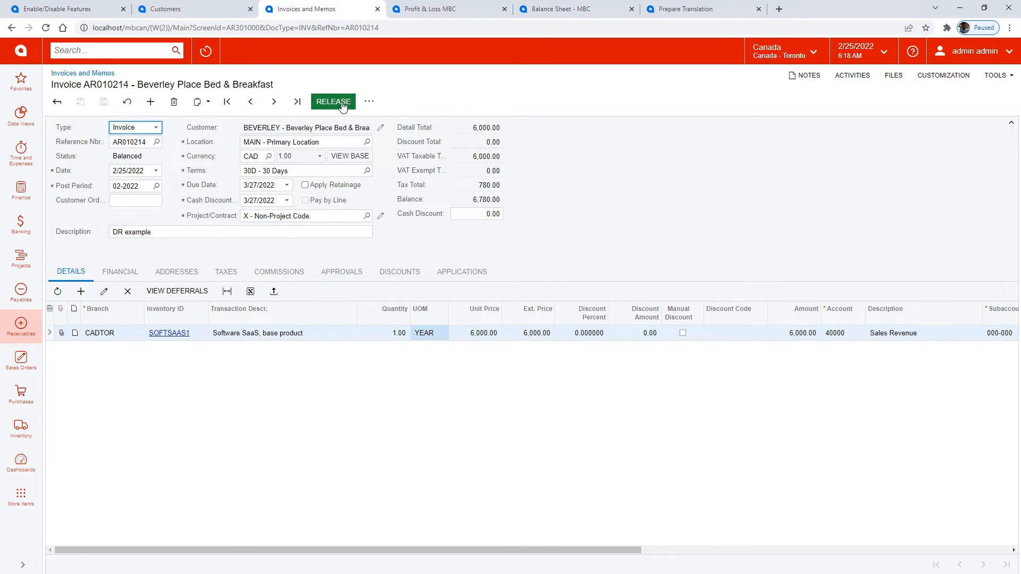
click(333, 102)
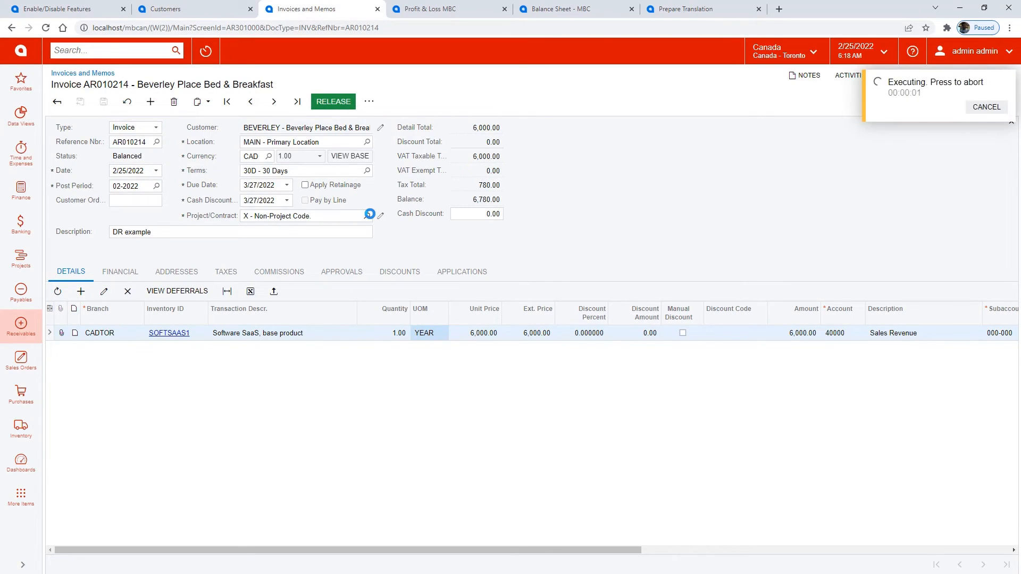
click(333, 101)
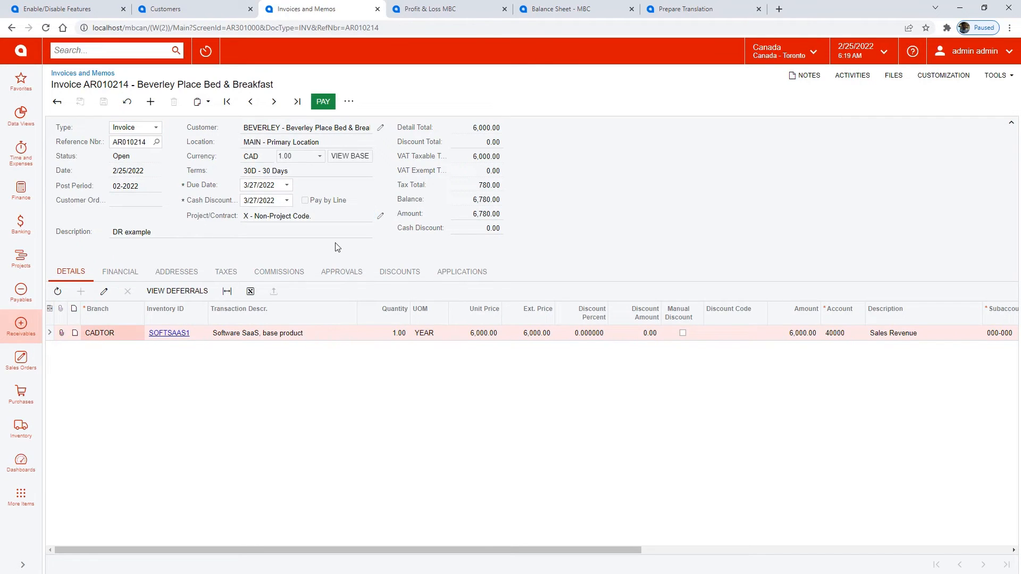
Run revenue recognition for deferral schedule 00001644, then view the Profit & Loss report.
click(20, 494)
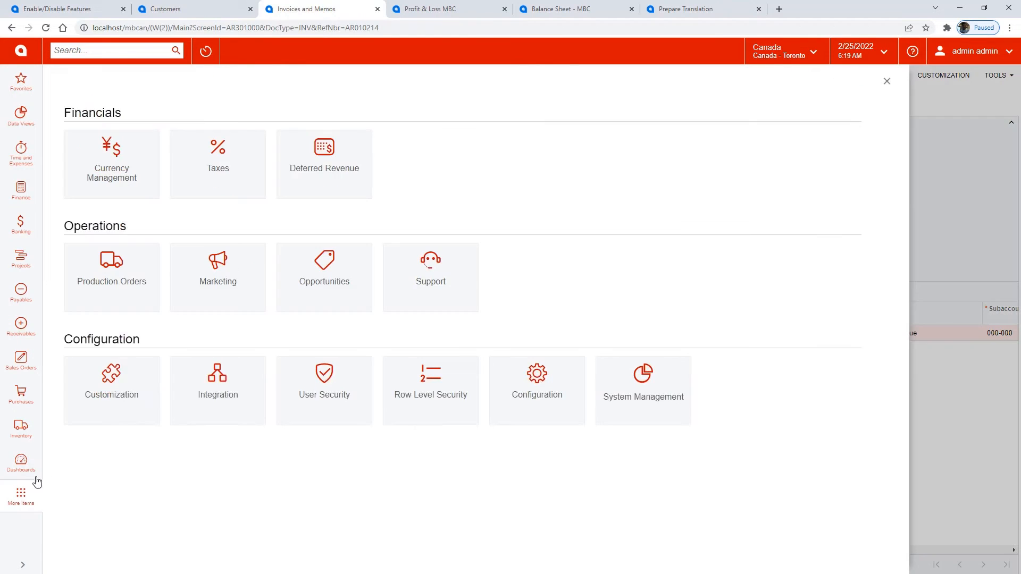
click(324, 163)
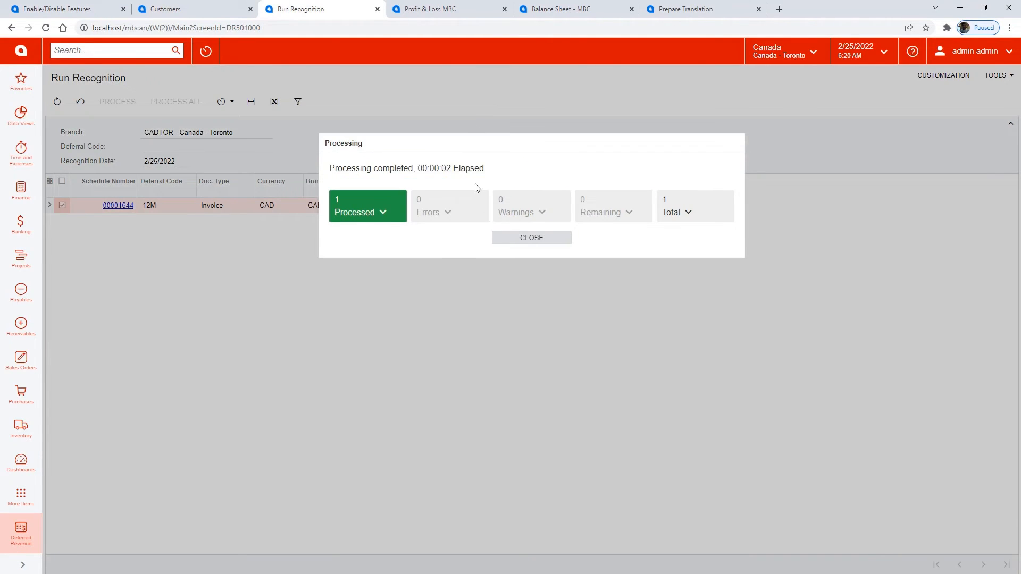
click(531, 238)
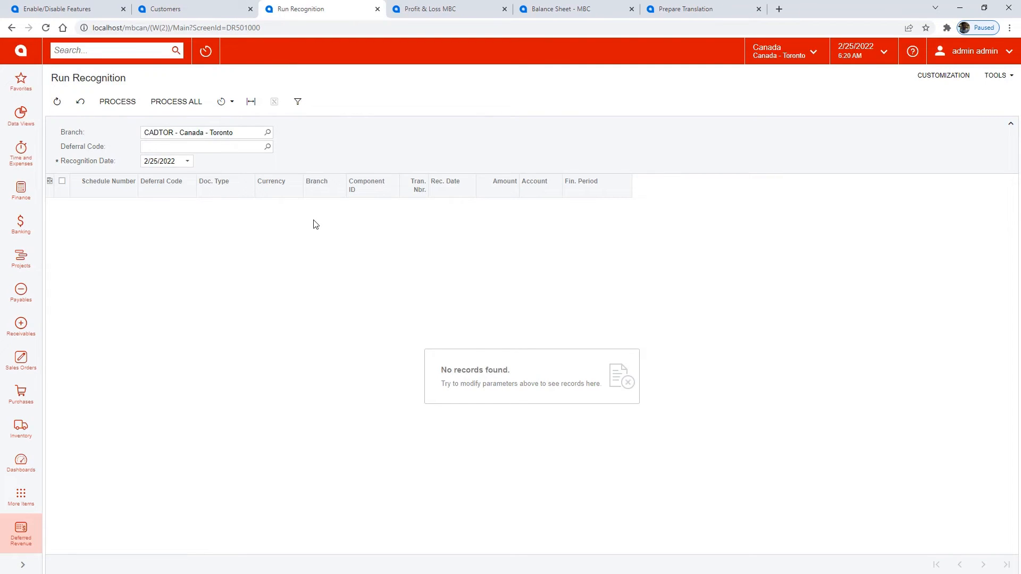
click(429, 9)
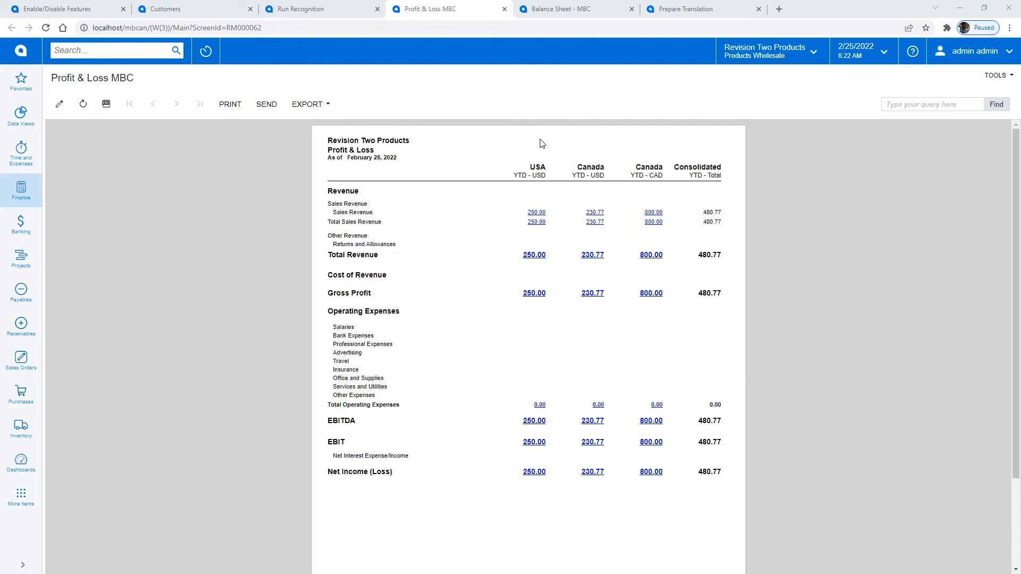
mouse_move(581, 139)
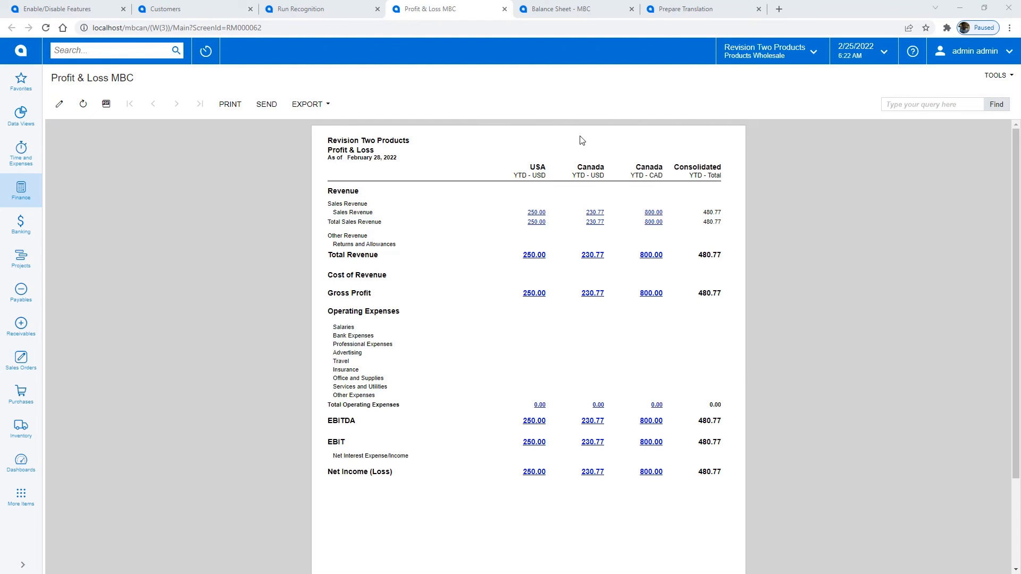
mouse_move(654, 220)
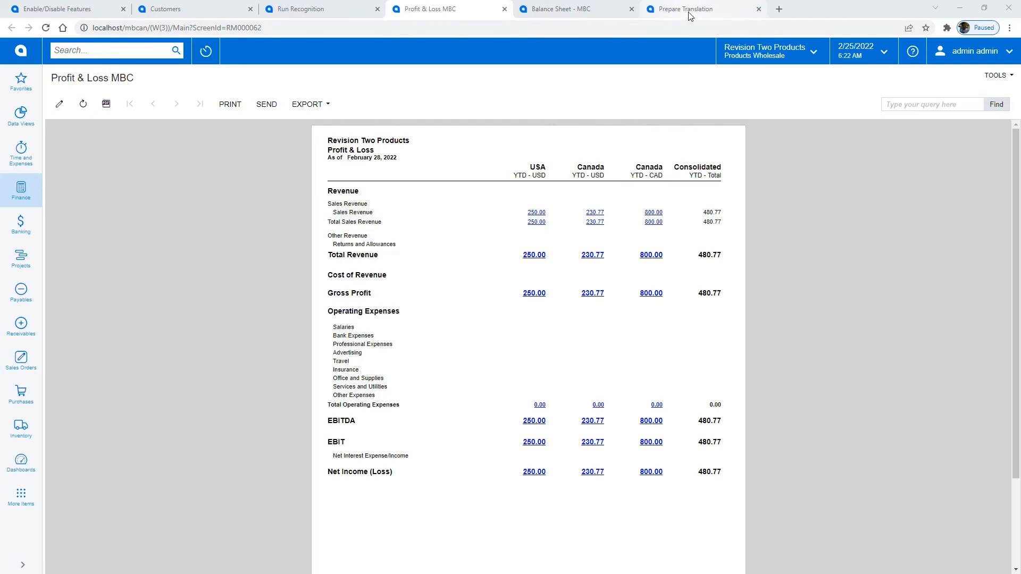
Create and release the CADTOUSD translation worksheet 000004, producing batch CM000271.
click(686, 9)
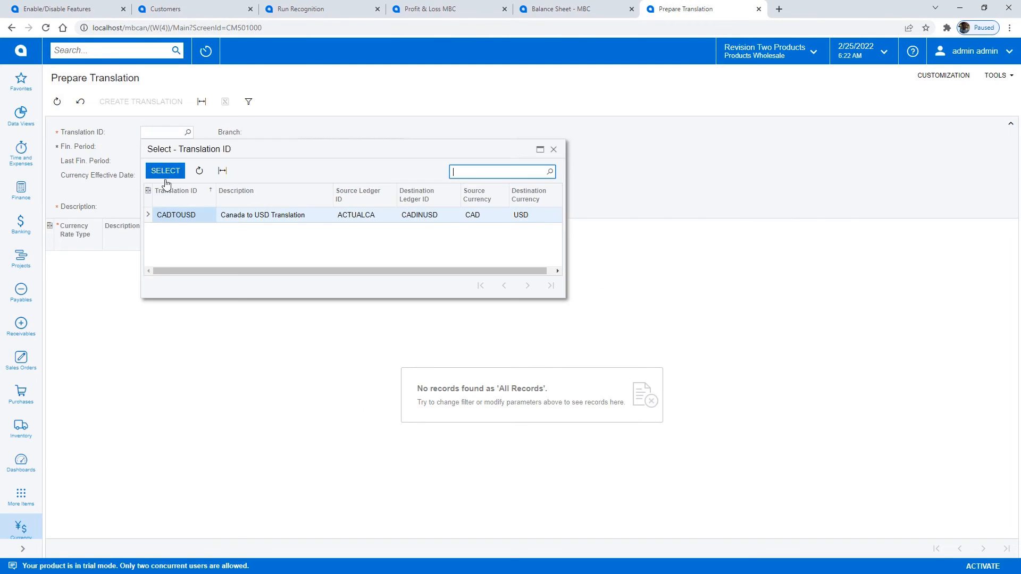
click(165, 170)
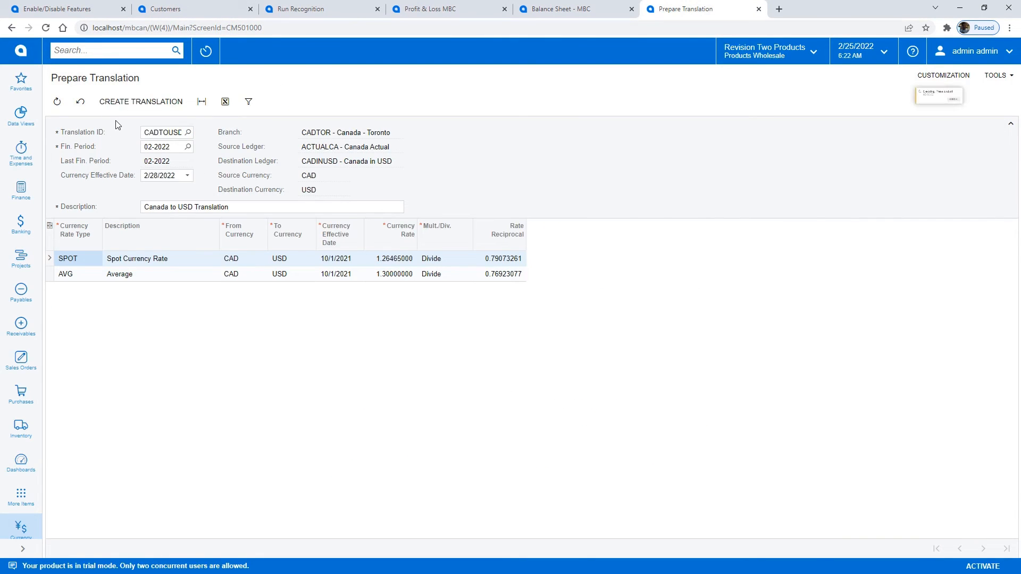
click(141, 101)
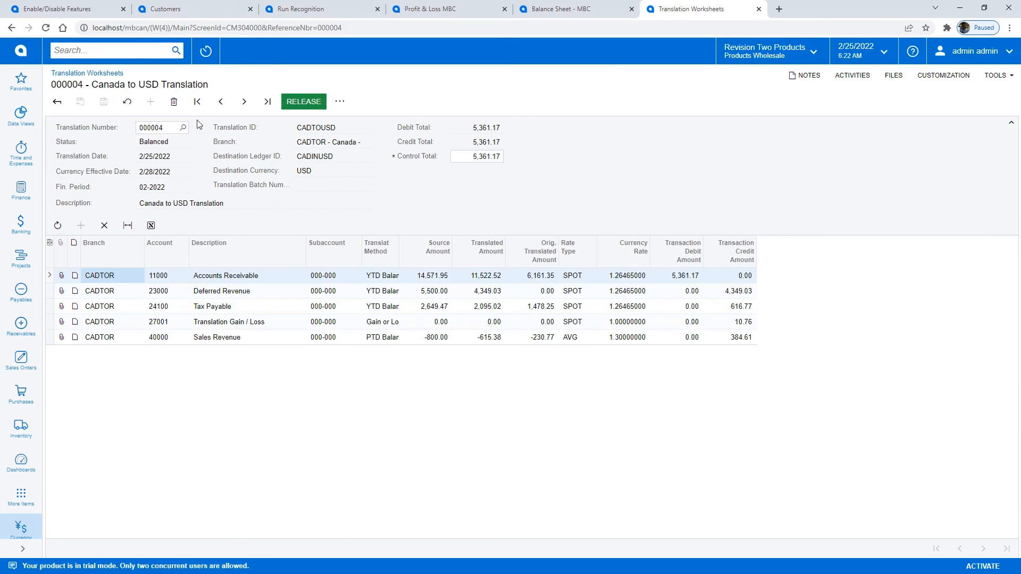
click(303, 101)
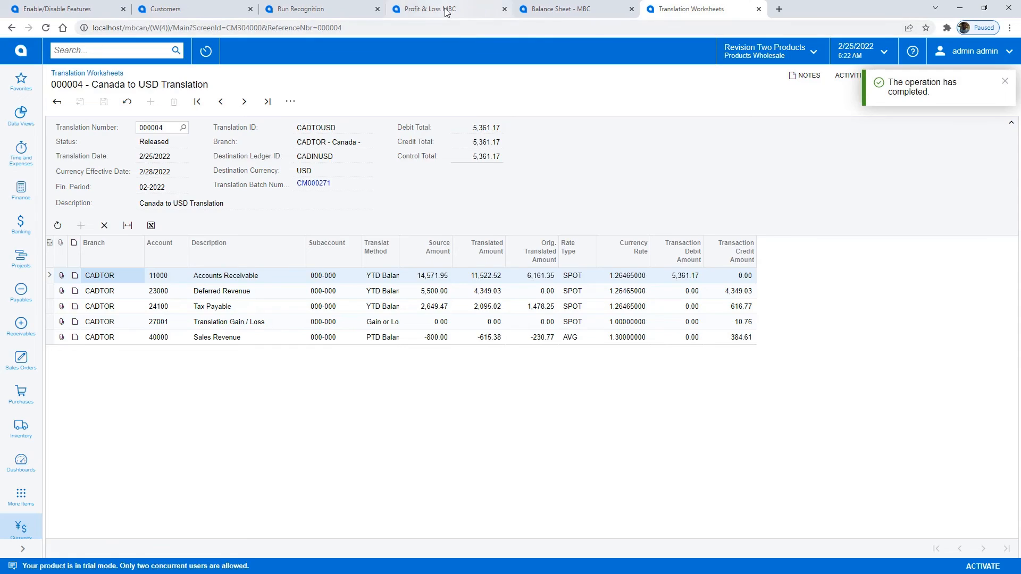
Refresh the Profit & Loss MBC to show 615.38 USD Canada revenue, then open Balance Sheet - MBC.
click(433, 9)
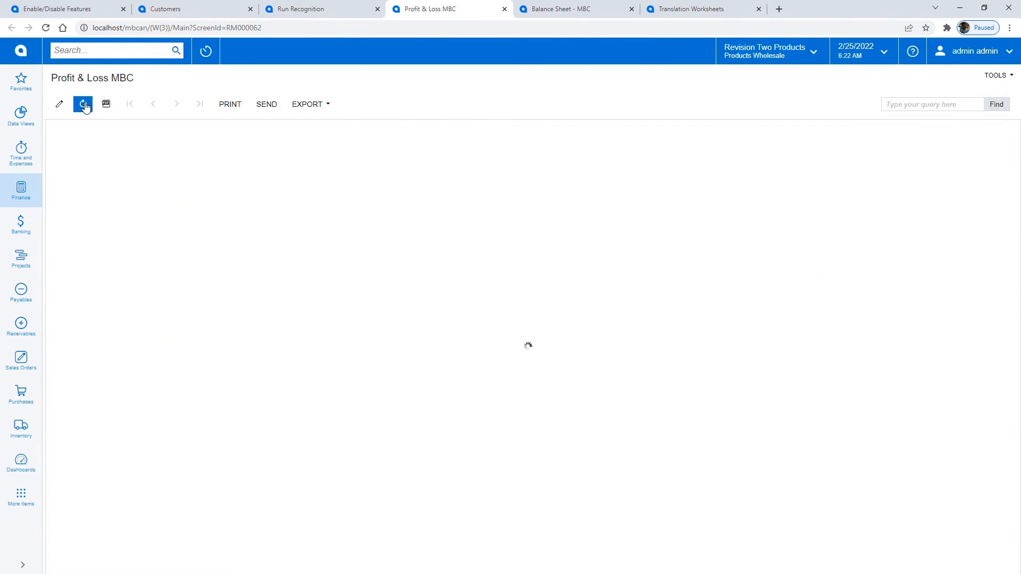
click(83, 104)
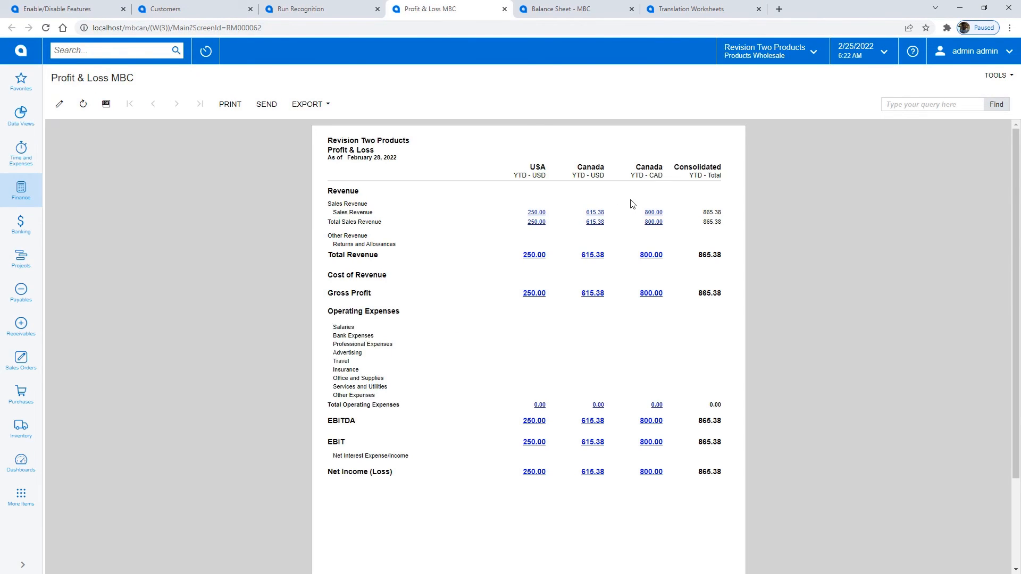
mouse_move(593, 214)
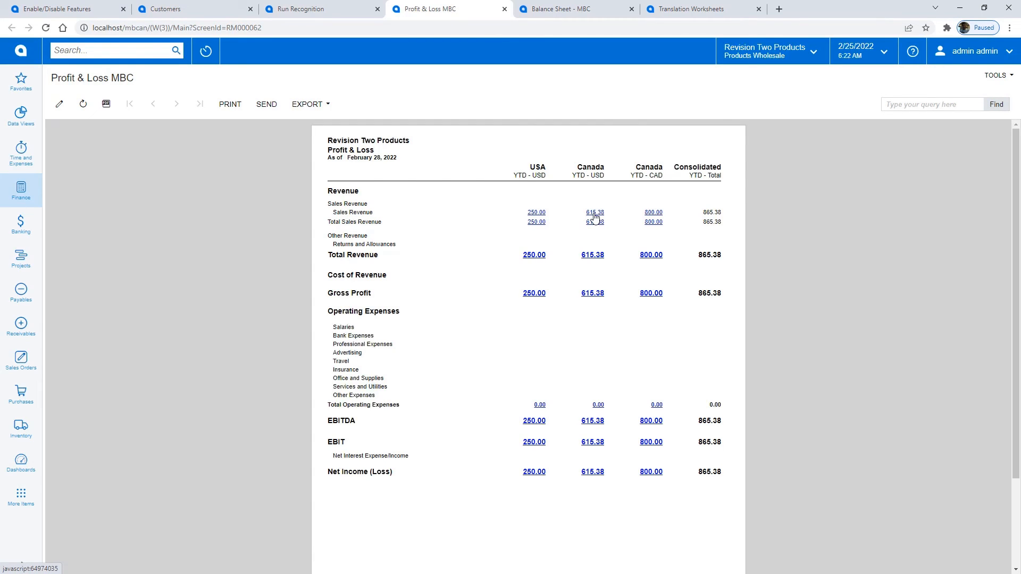
click(571, 9)
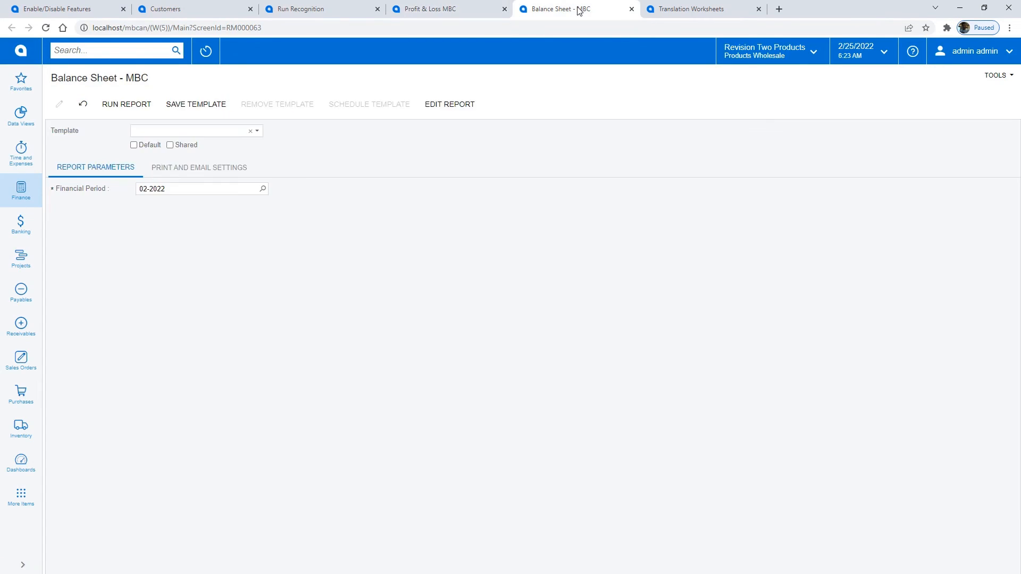
Run the Balance Sheet - MBC report for financial period 02-2022.
click(127, 104)
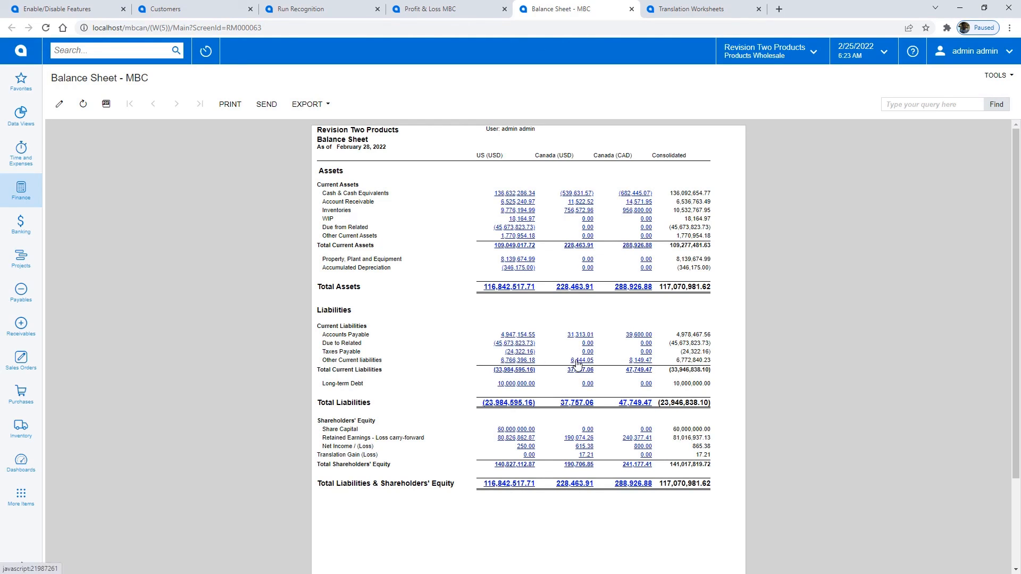
mouse_move(601, 376)
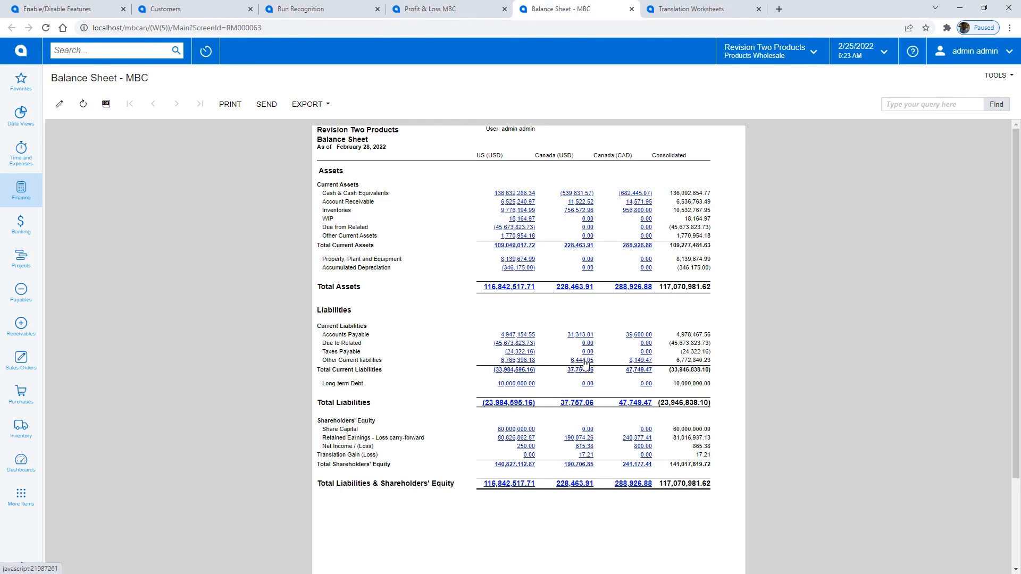